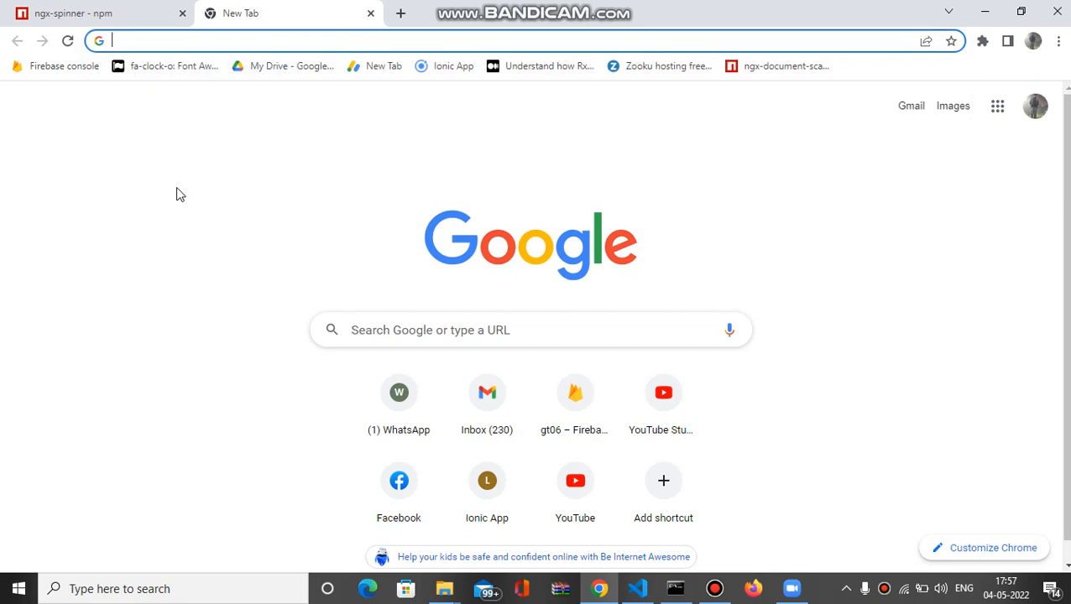
Step: Load localhost:4200 in a new tab, then return to the ngx-spinner npm page
text(localhost:4200)
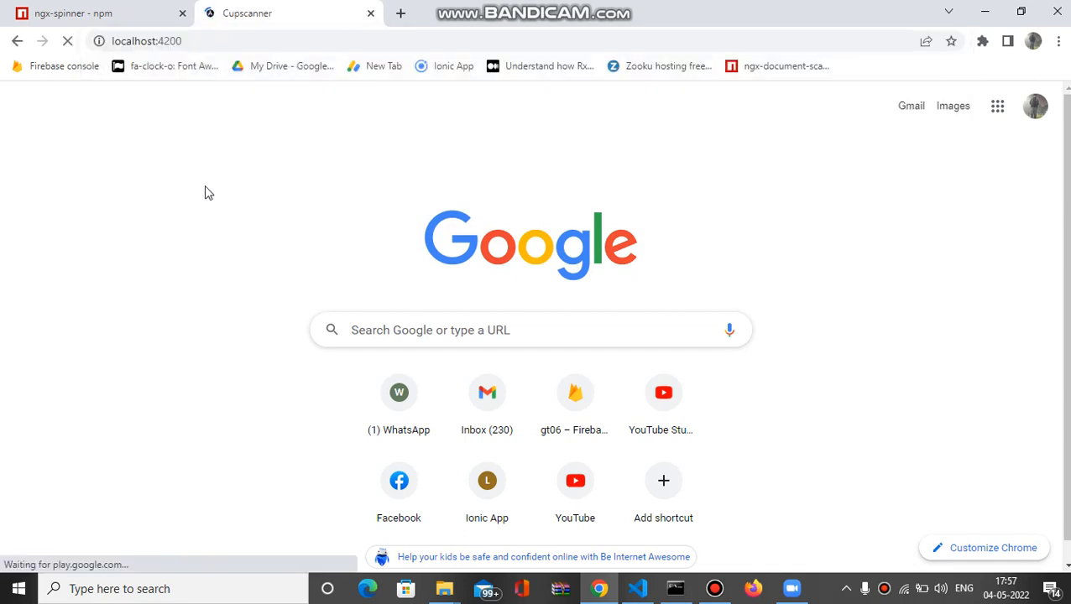
click(97, 12)
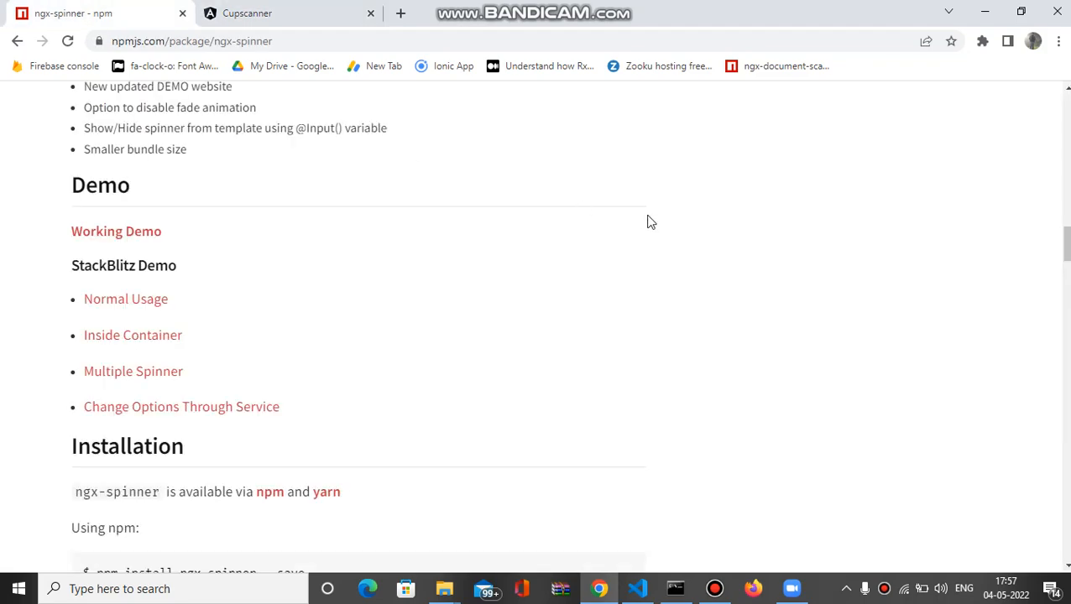
scroll(up, 3)
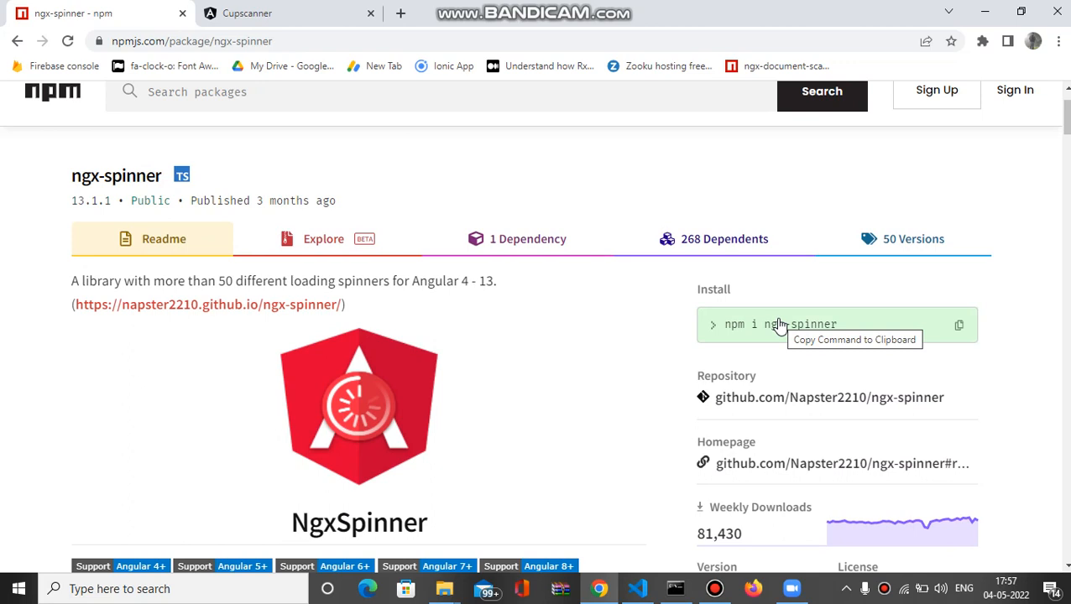
mouse_move(724, 330)
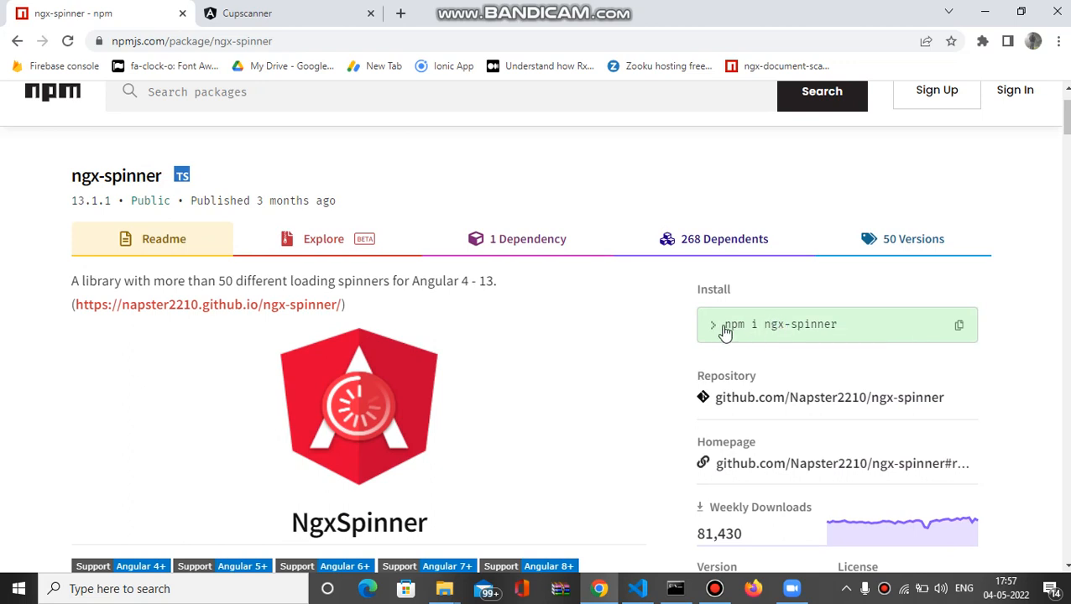
mouse_move(804, 331)
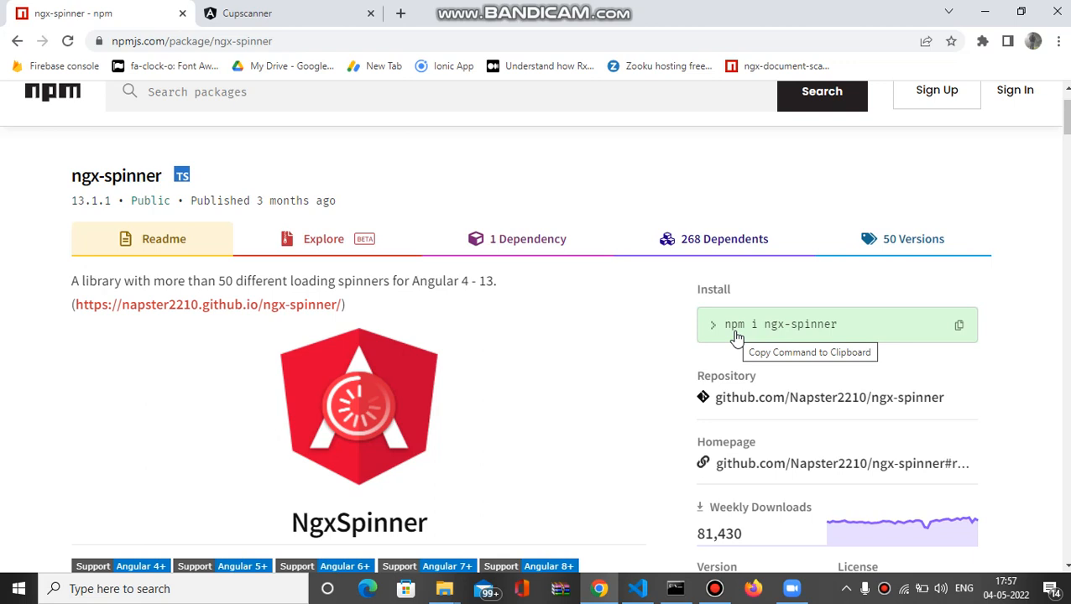
mouse_move(829, 331)
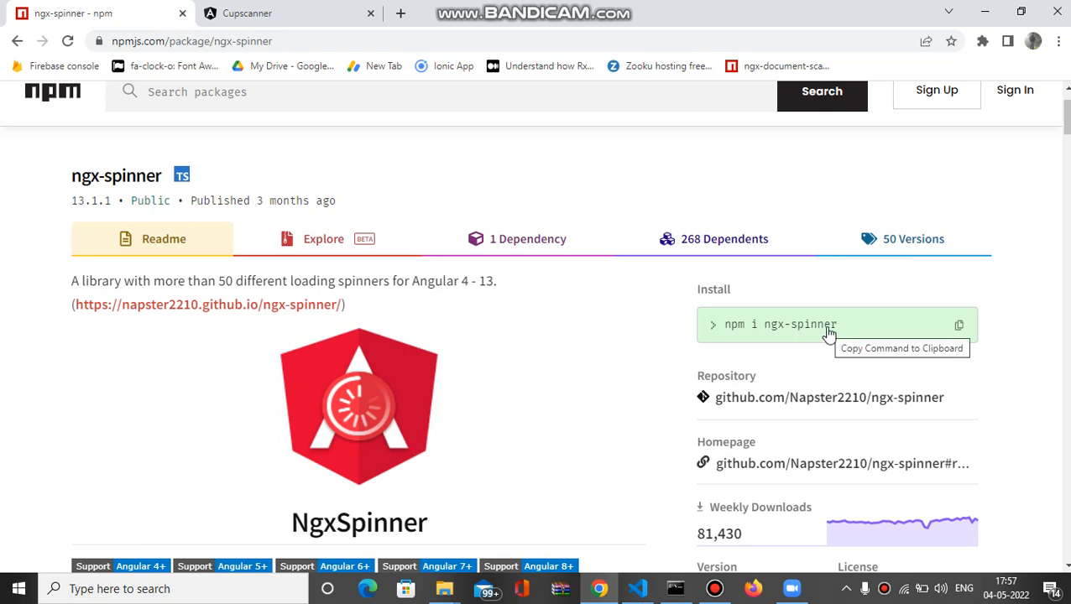
mouse_move(612, 416)
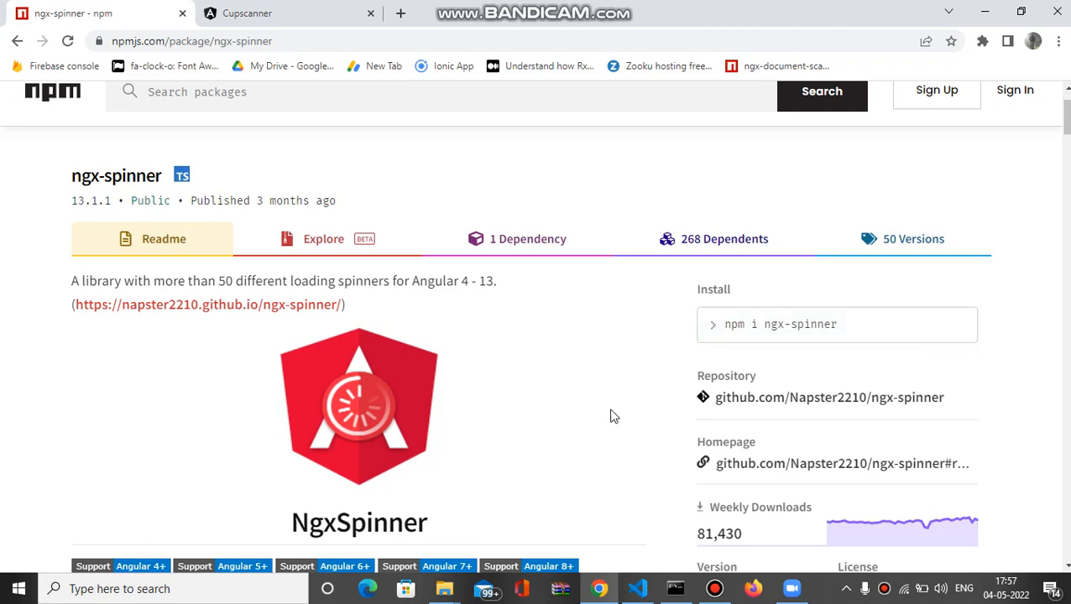
mouse_move(638, 588)
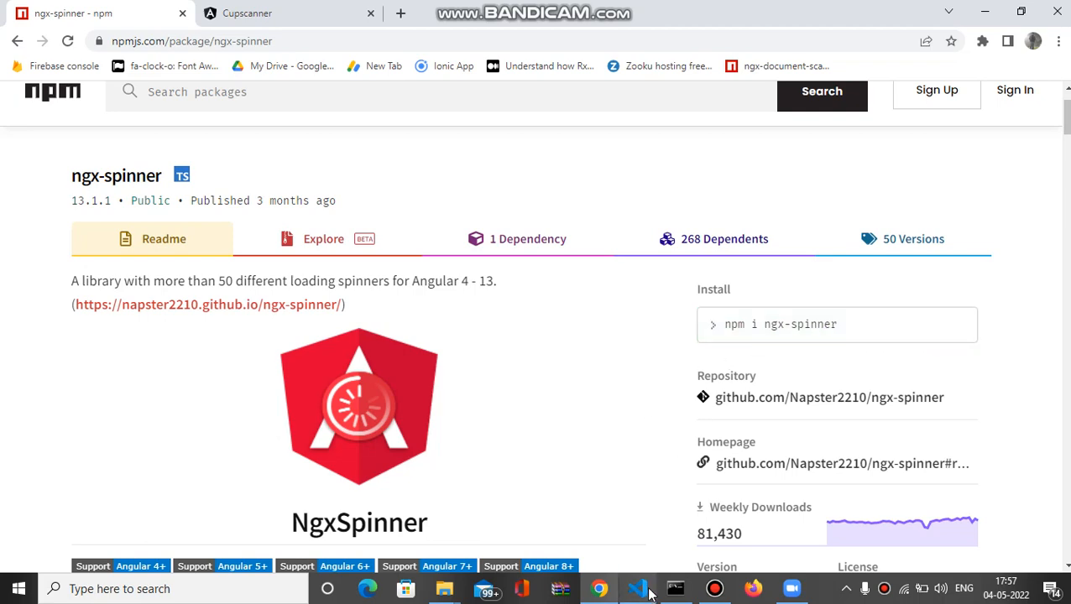
Step: Highlight the NgxSpinnerModule import from ngx-spinner in app.module.ts and its imports entry
click(638, 589)
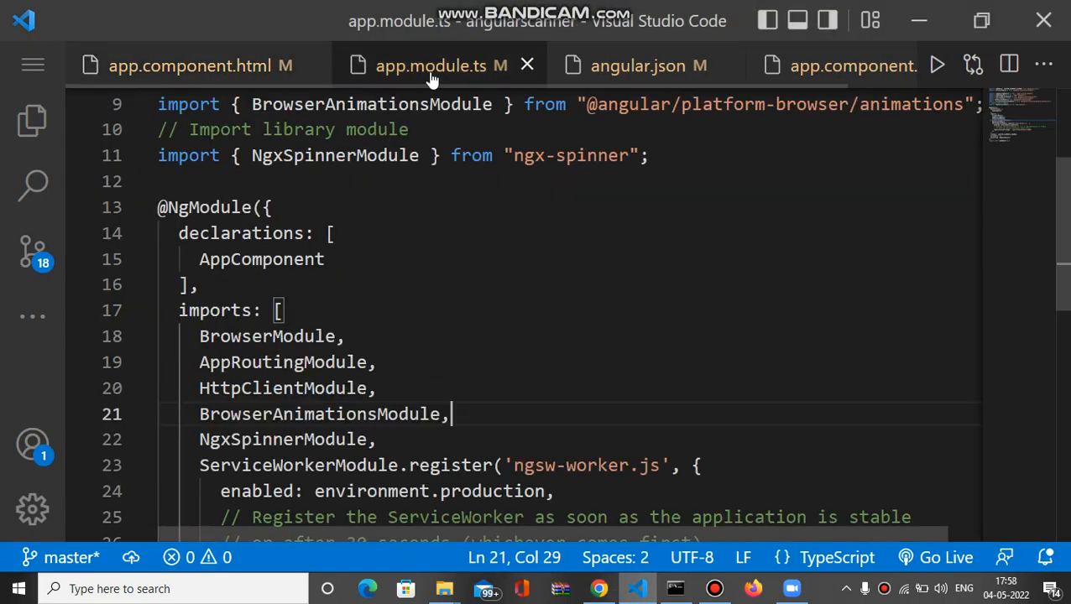
scroll(up, 3)
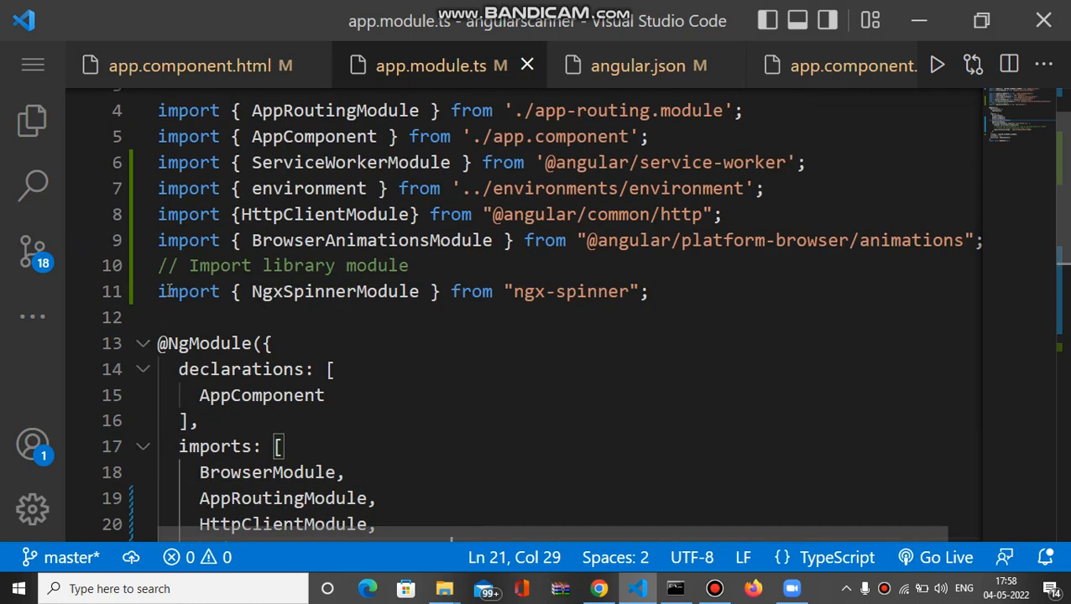
drag(158, 291, 411, 291)
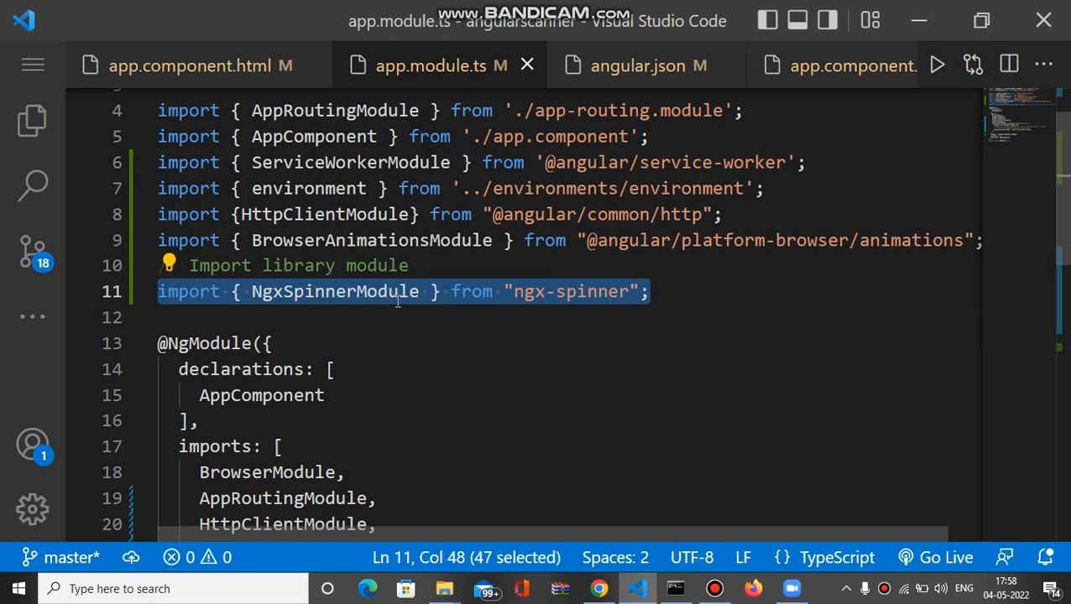
scroll(down, 3)
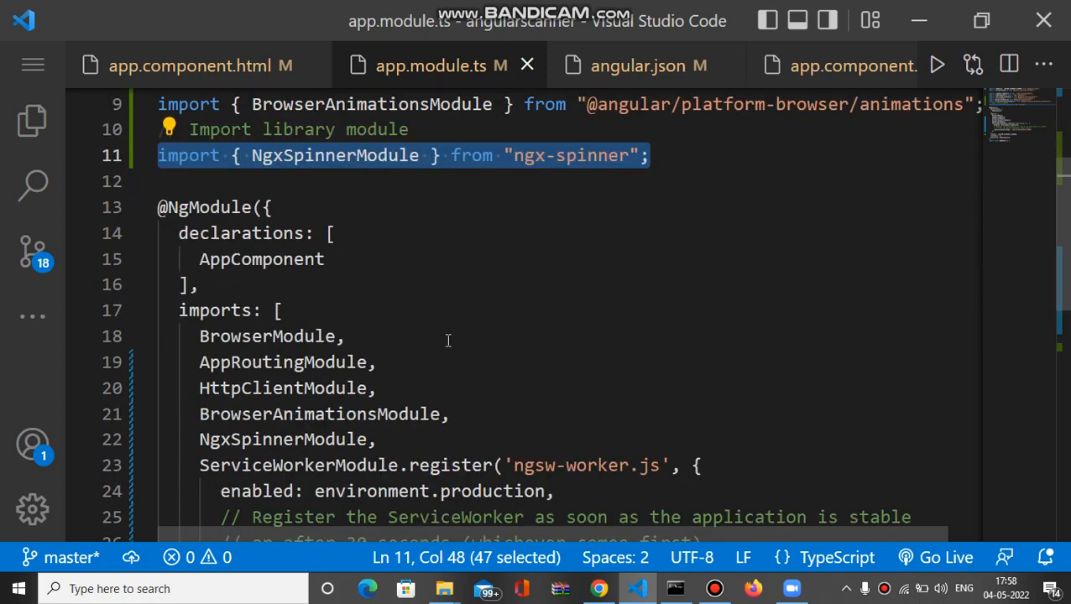
mouse_move(208, 406)
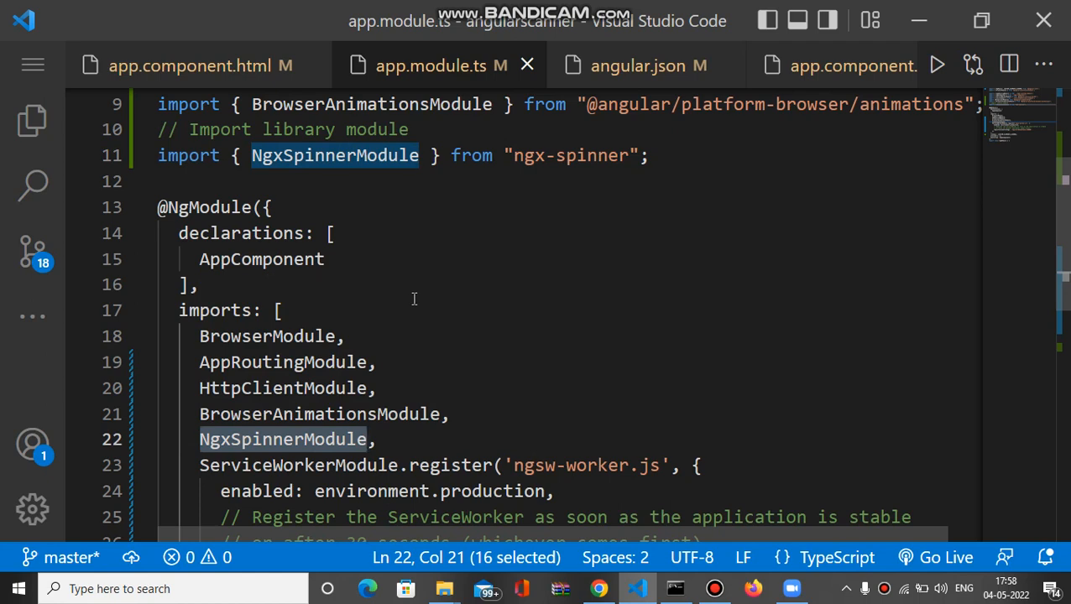
mouse_move(411, 294)
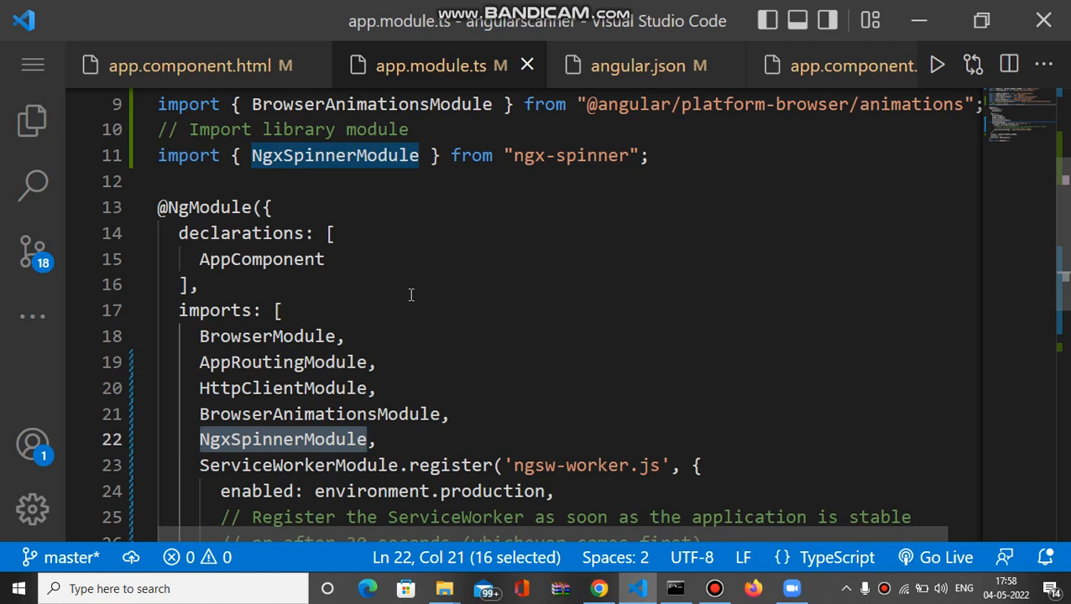
mouse_move(646, 65)
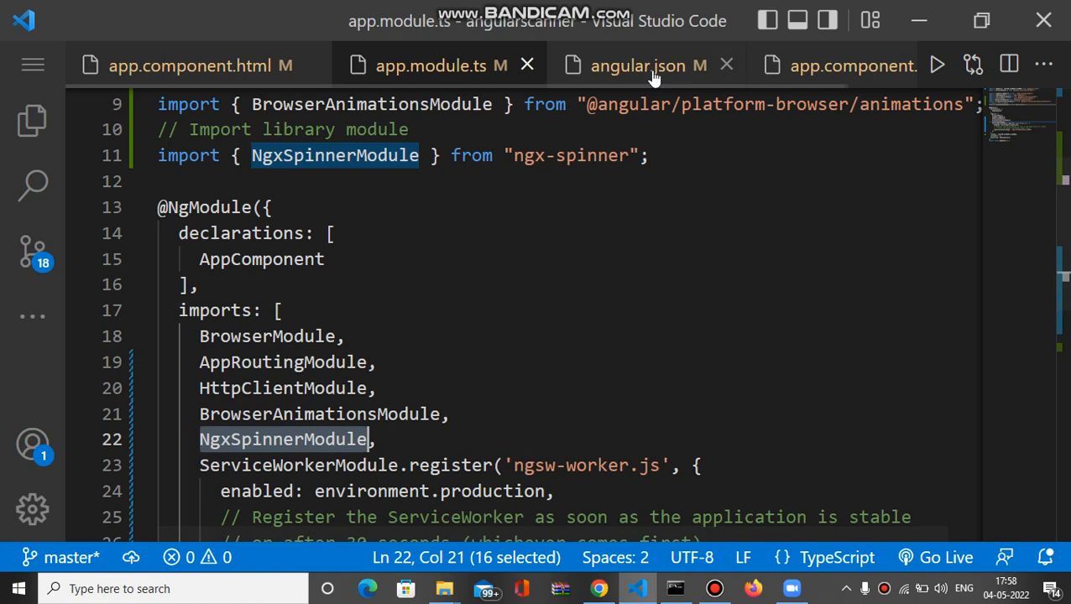
Step: Select the ball-scale-multiple.css path in angular.json's styles array
click(647, 65)
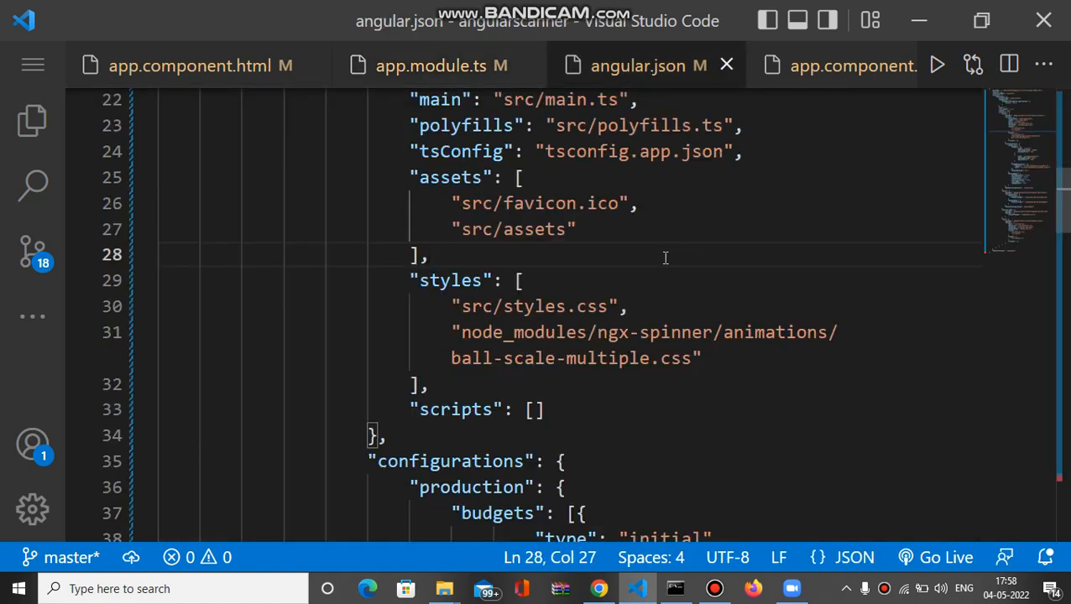
mouse_move(471, 342)
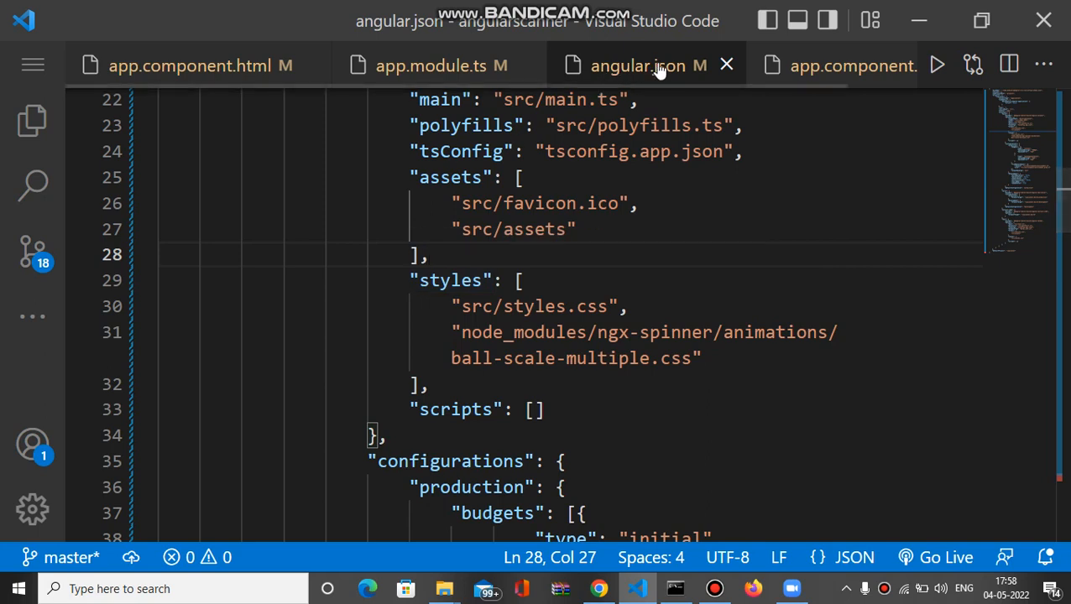
click(461, 333)
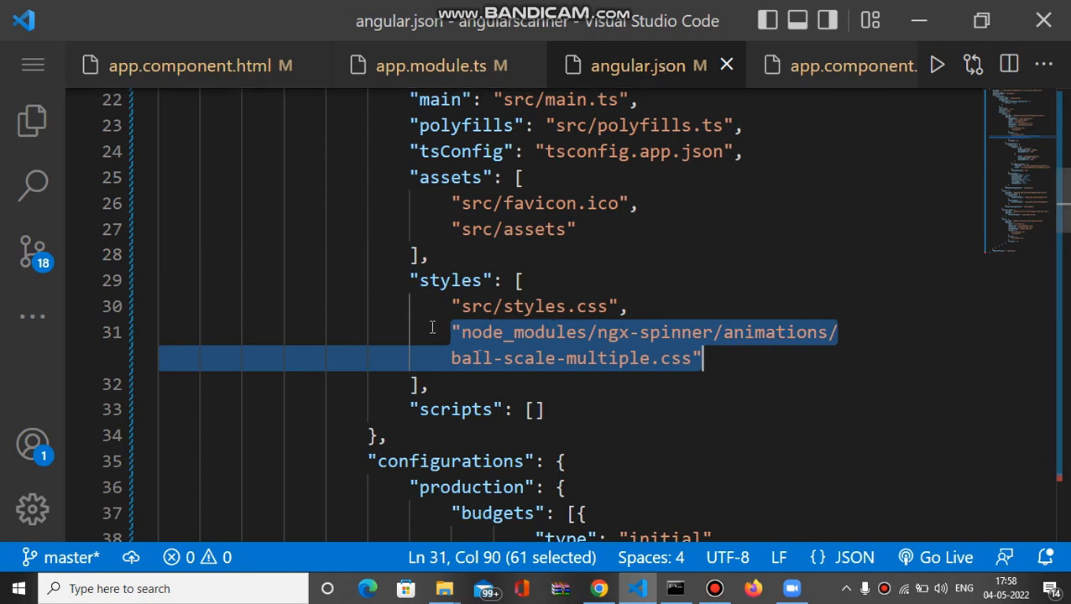
mouse_move(725, 361)
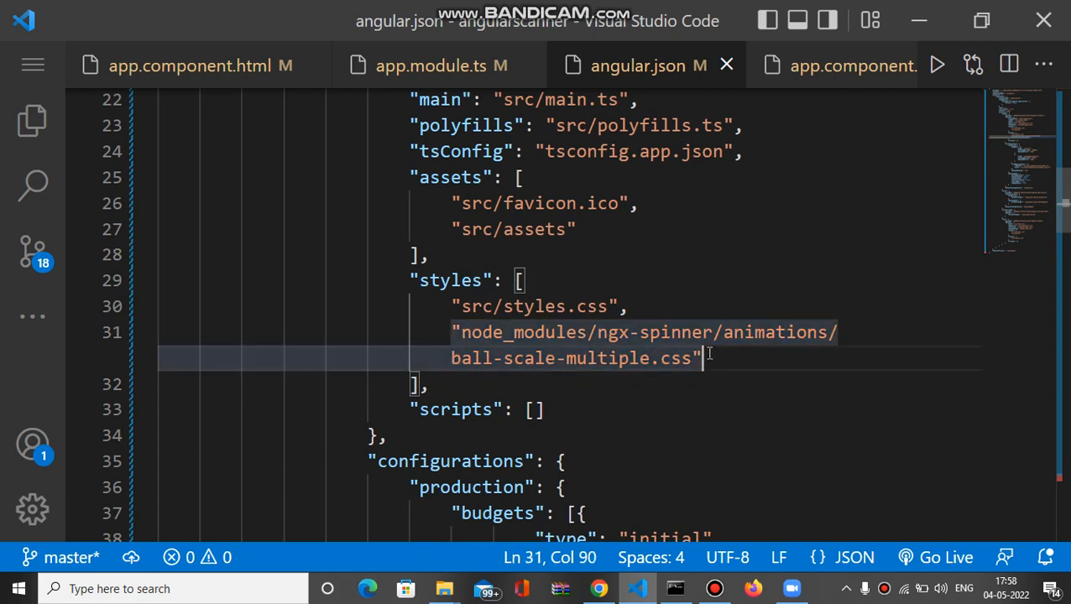
mouse_move(641, 278)
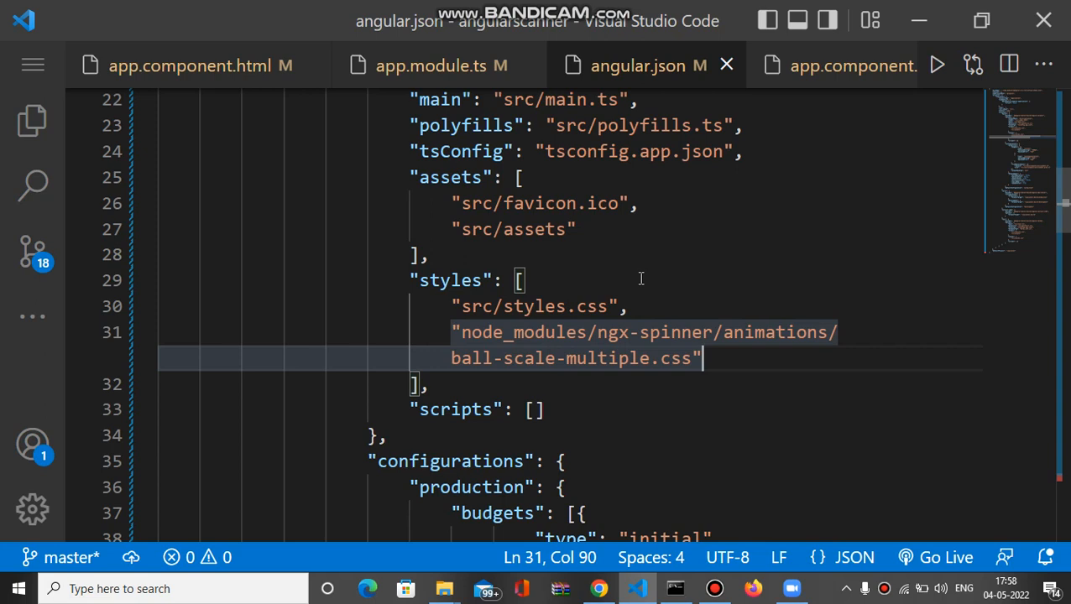
mouse_move(817, 74)
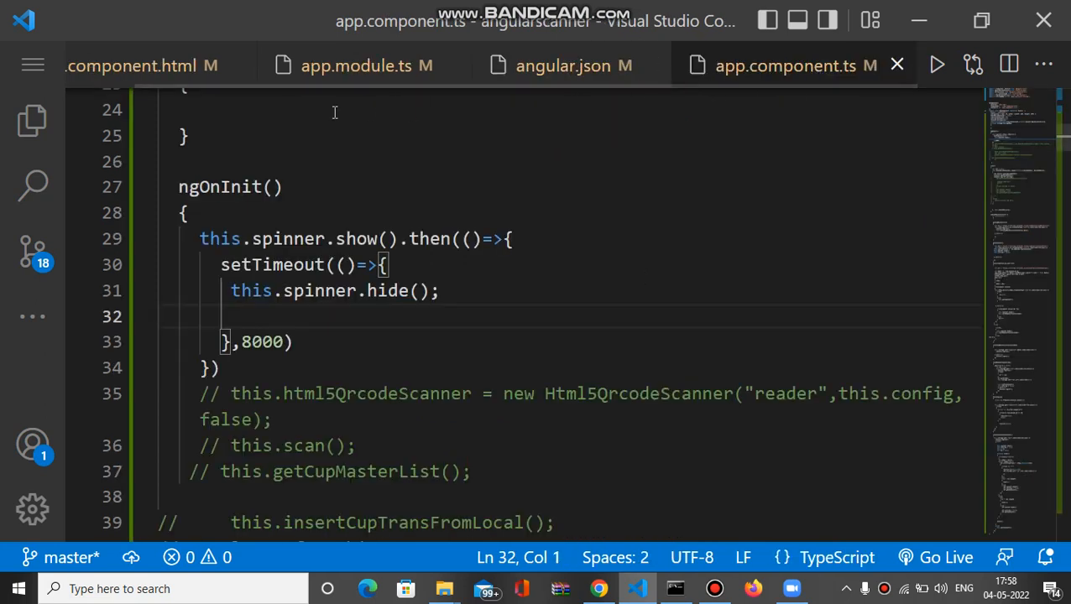
click(191, 65)
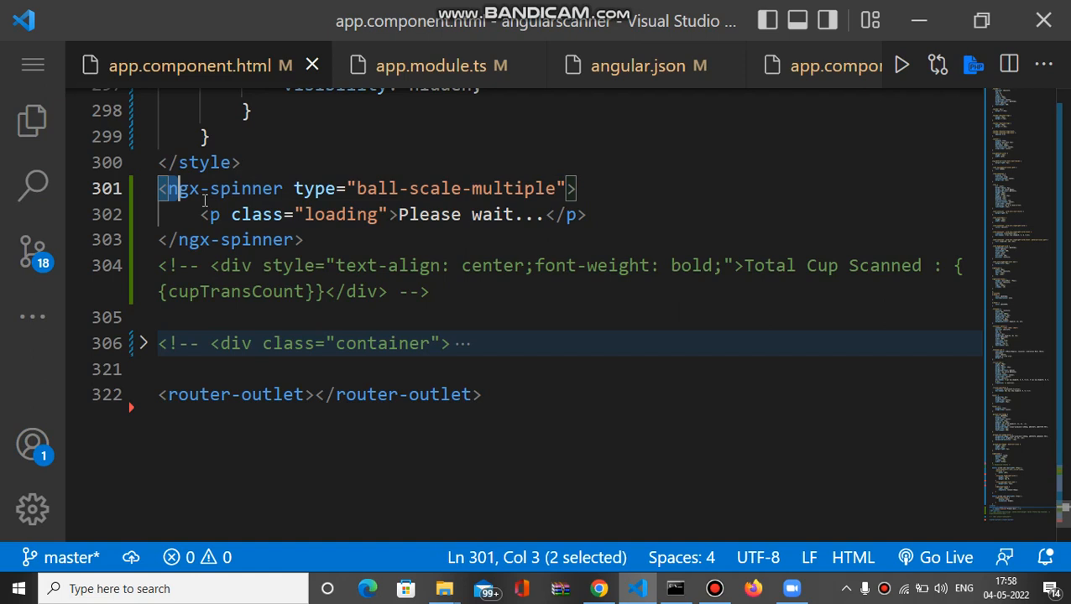
drag(173, 188, 321, 239)
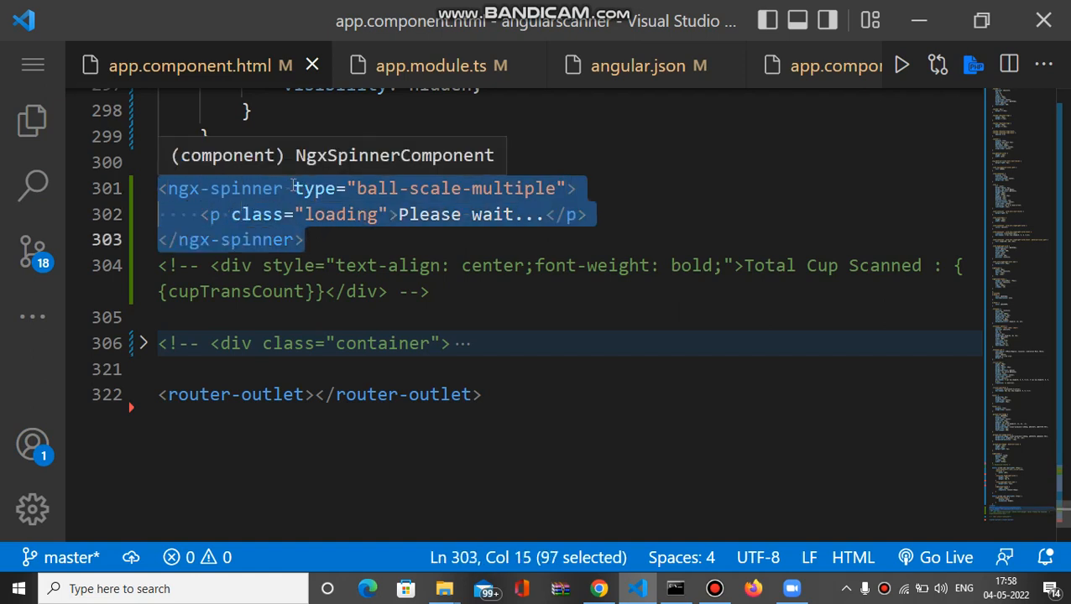
click(293, 188)
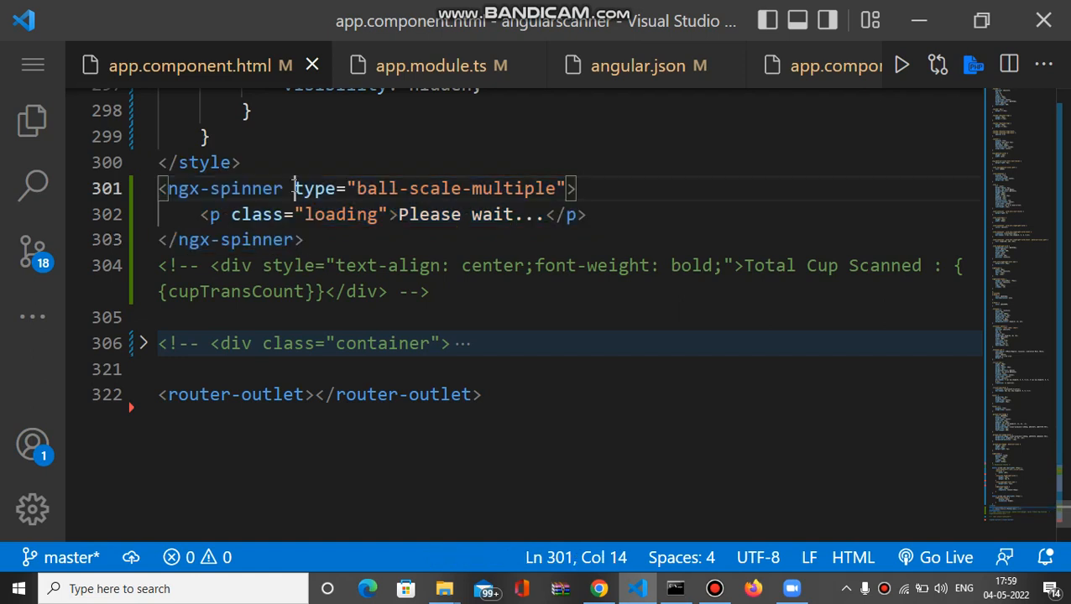
drag(294, 188, 516, 187)
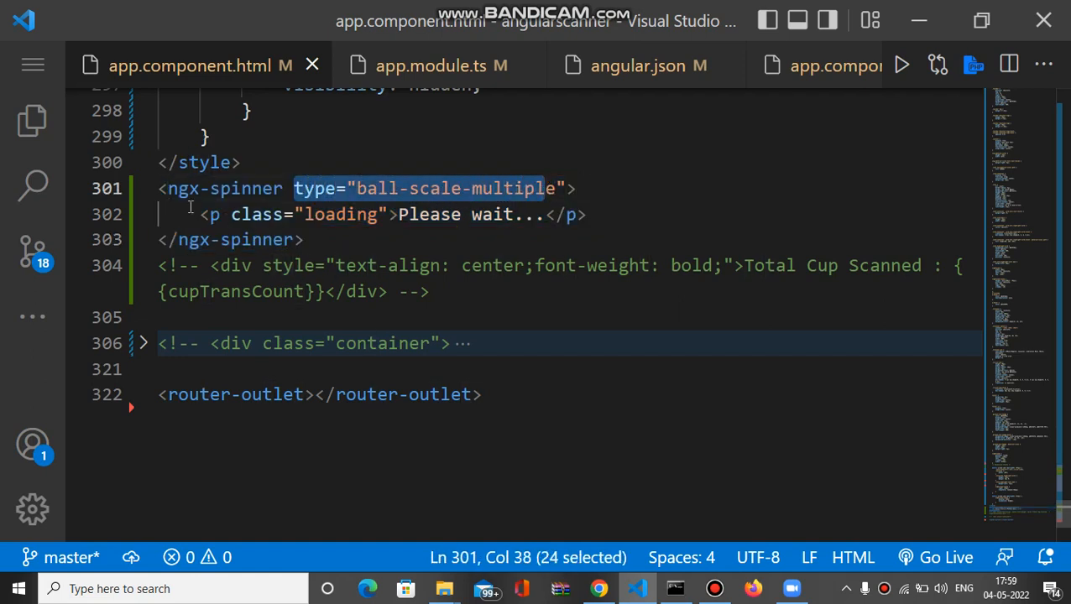
click(201, 214)
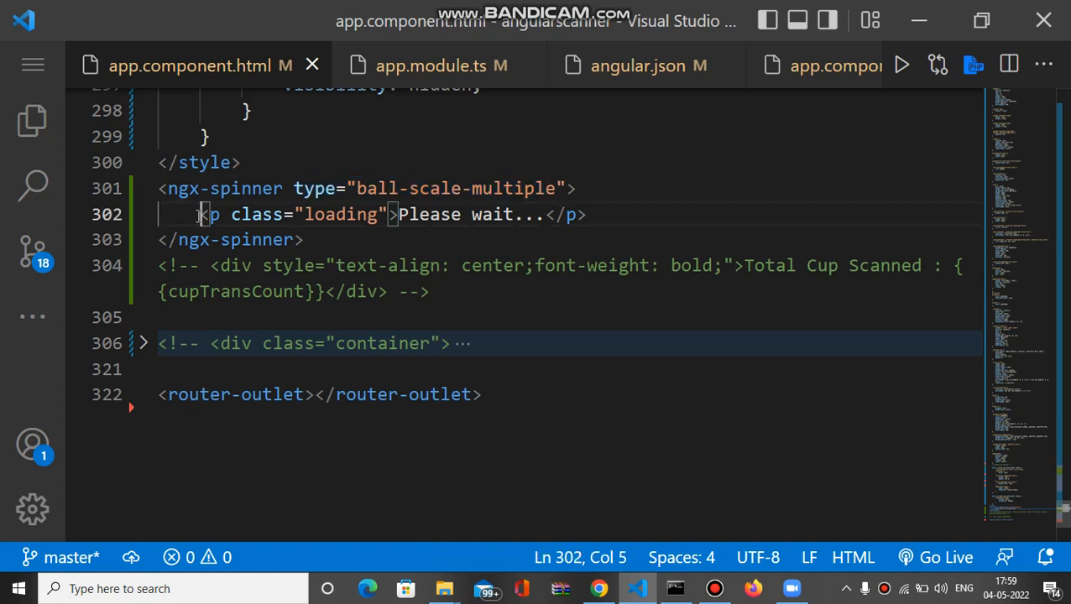
drag(200, 214, 588, 214)
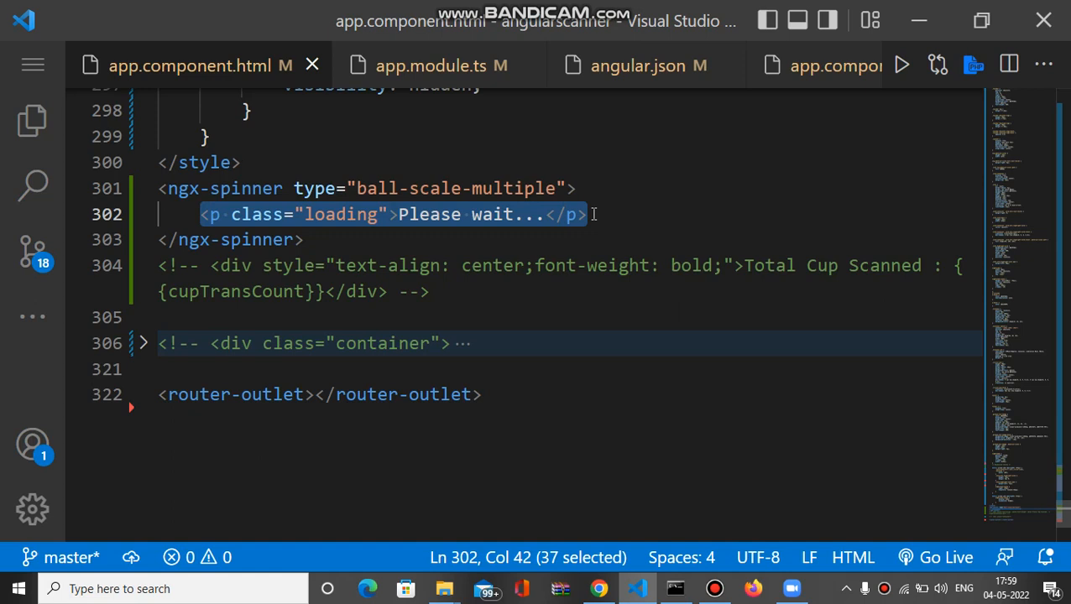
mouse_move(387, 229)
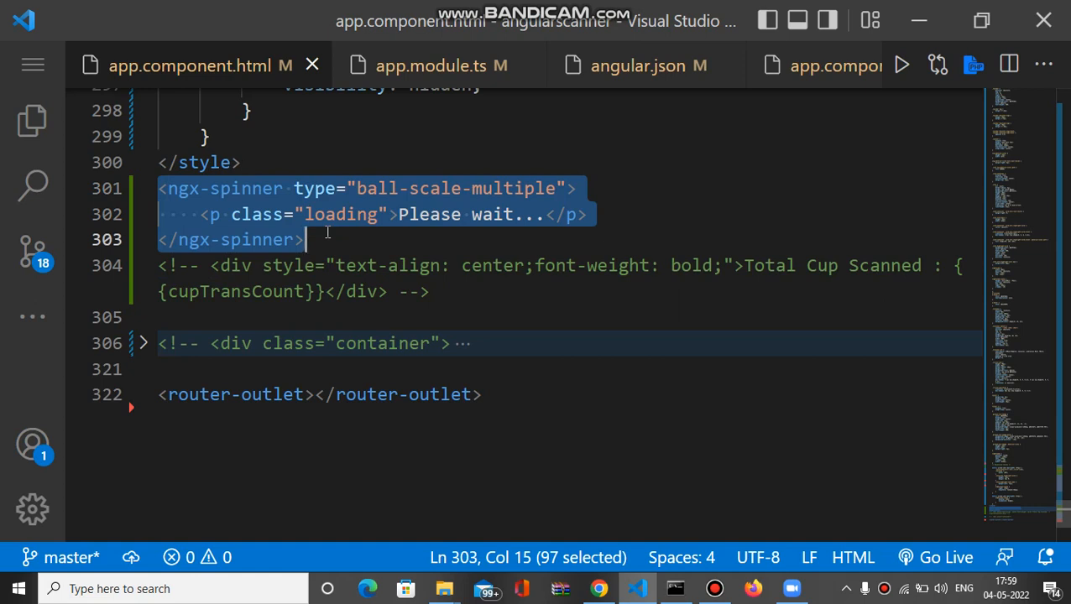
click(327, 239)
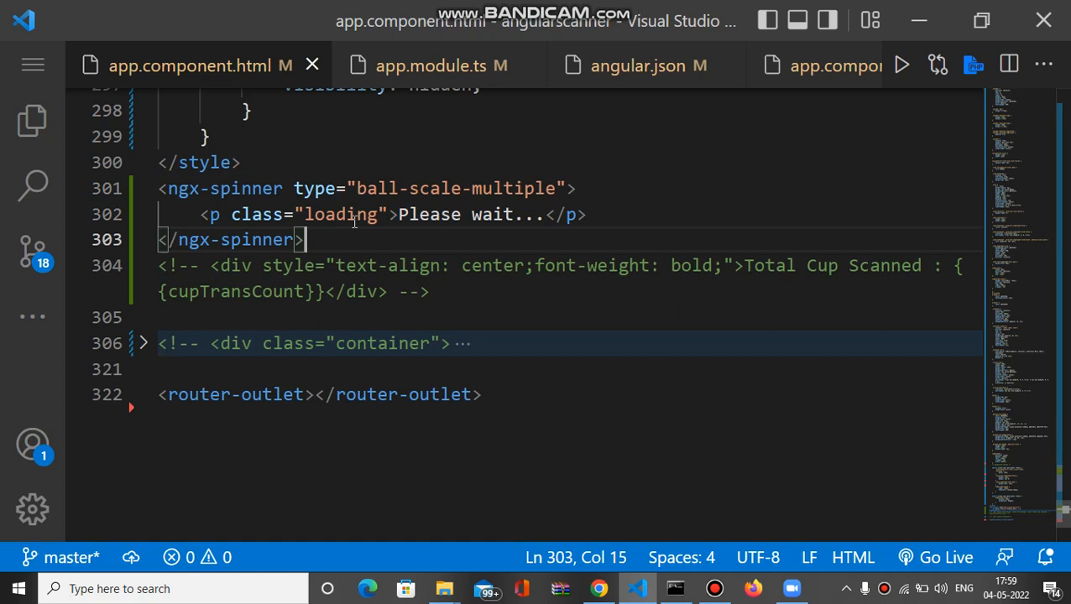
mouse_move(247, 86)
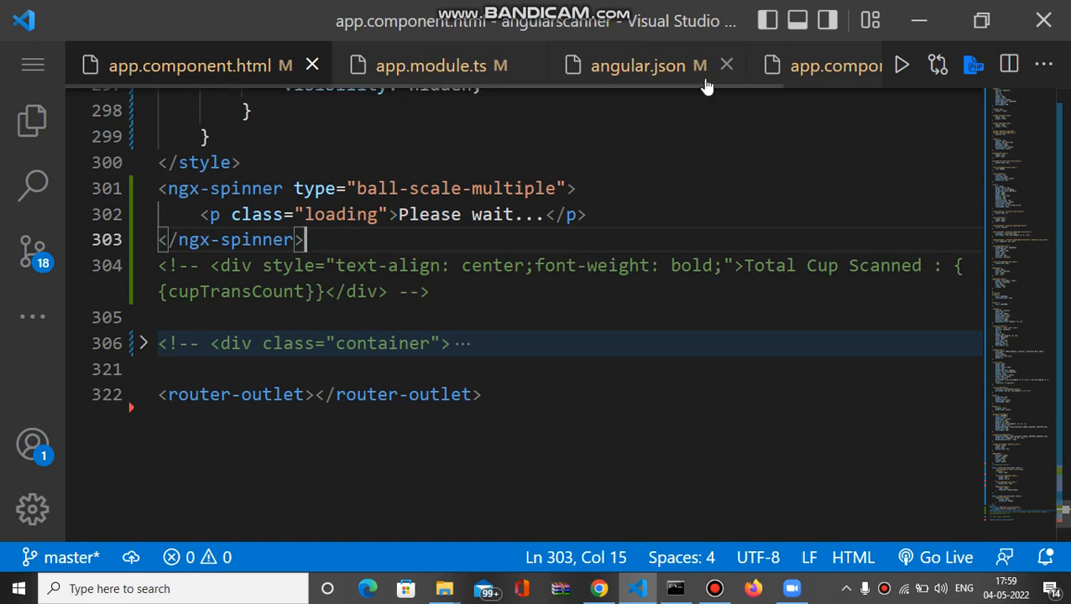
Step: Scroll app.component.ts to the NgxSpinnerService import and constructor
click(814, 66)
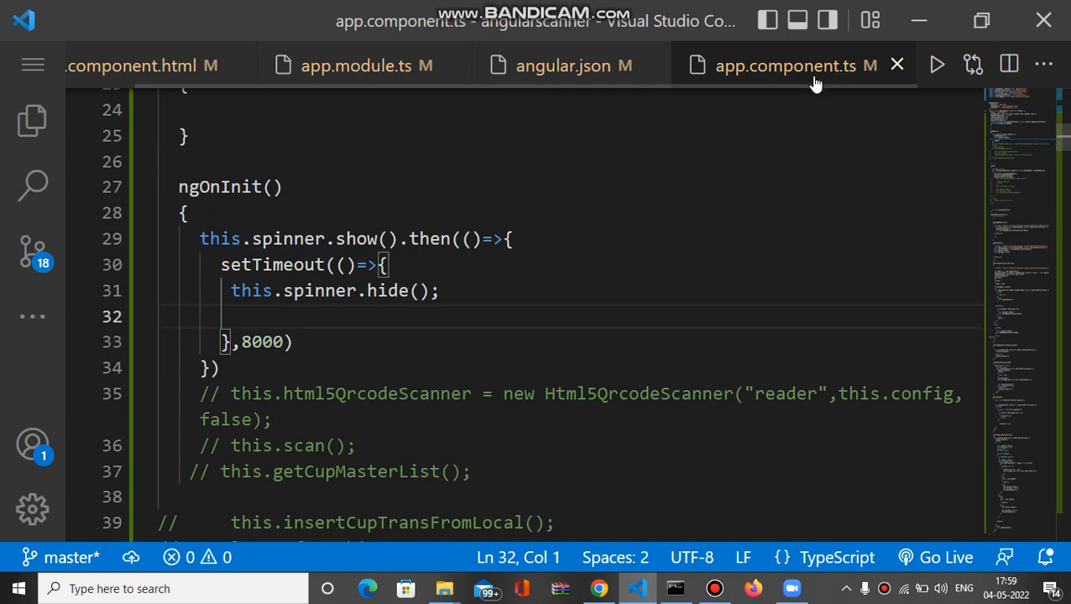
scroll(up, 3)
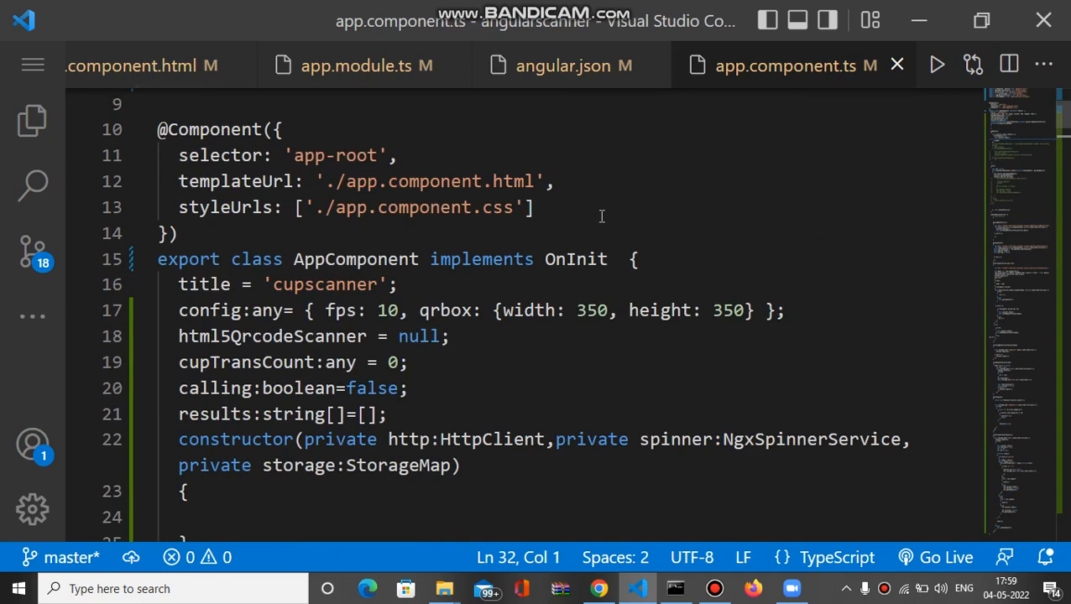
scroll(up, 3)
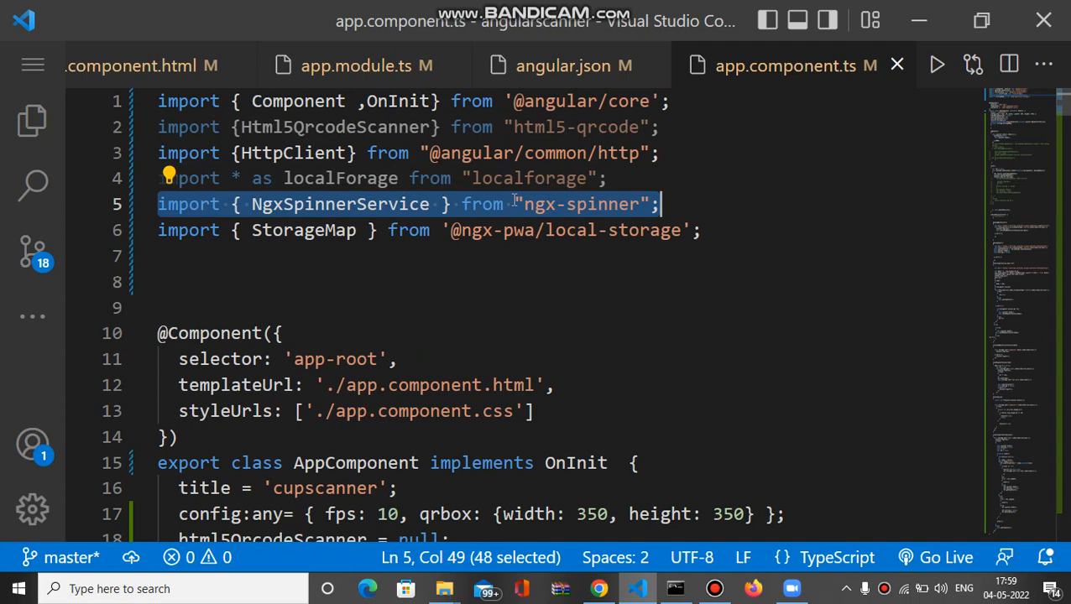
mouse_move(423, 266)
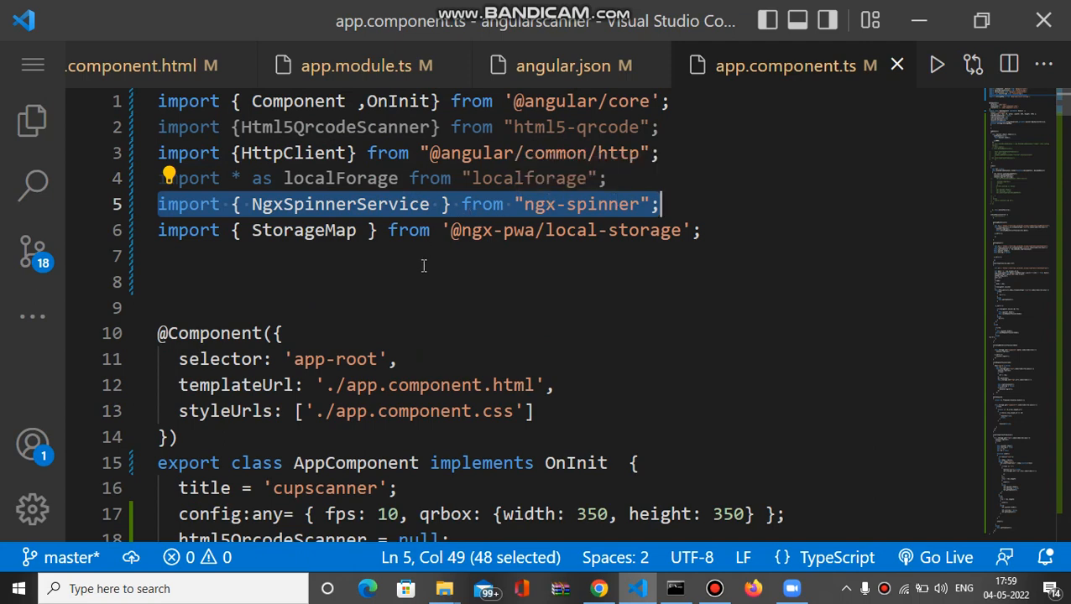
scroll(down, 3)
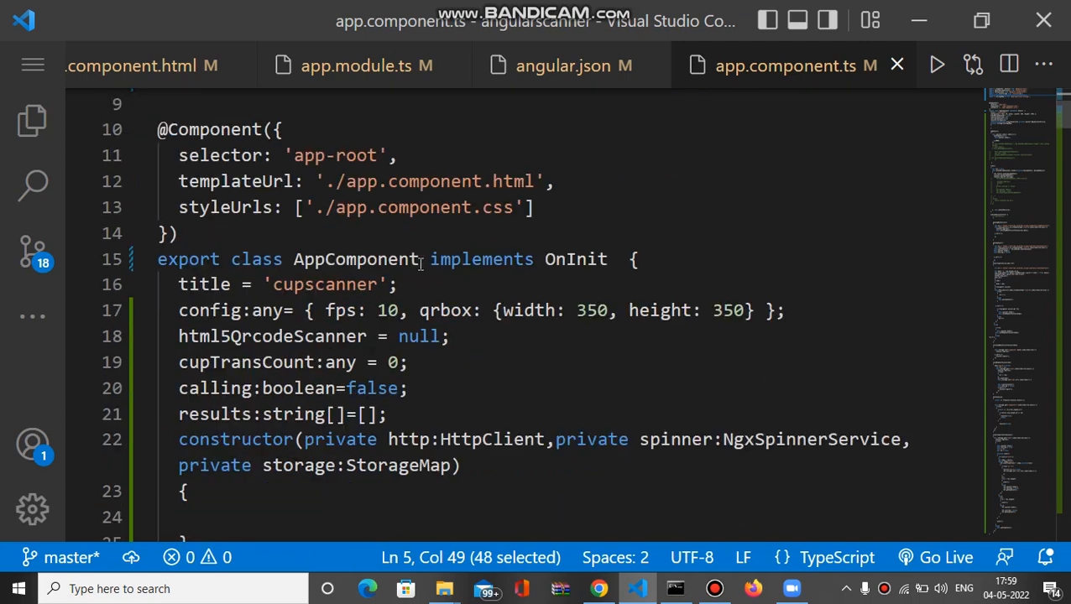
scroll(down, 3)
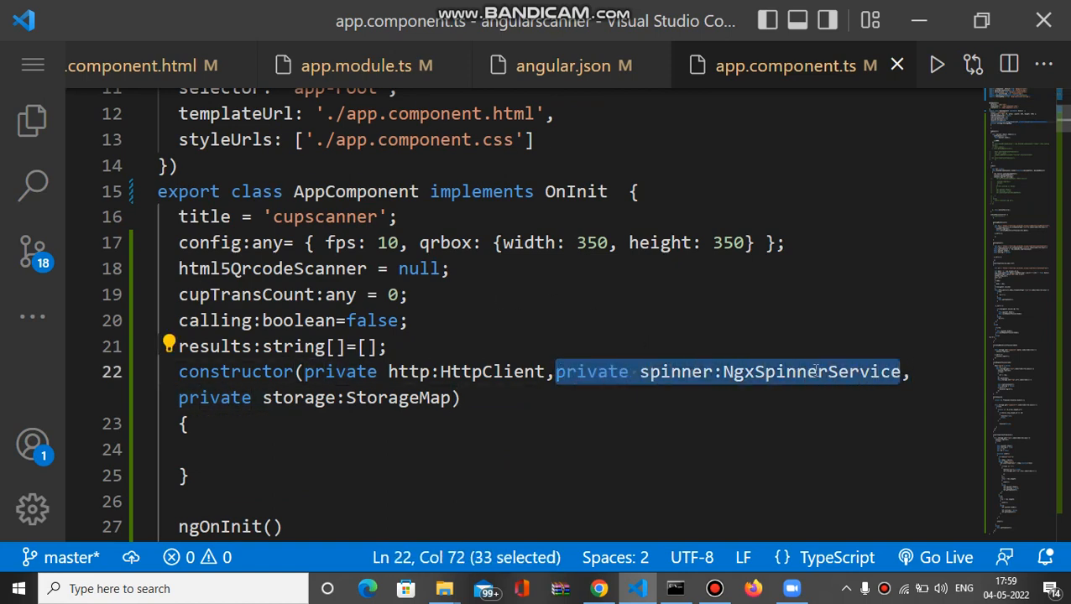
mouse_move(680, 372)
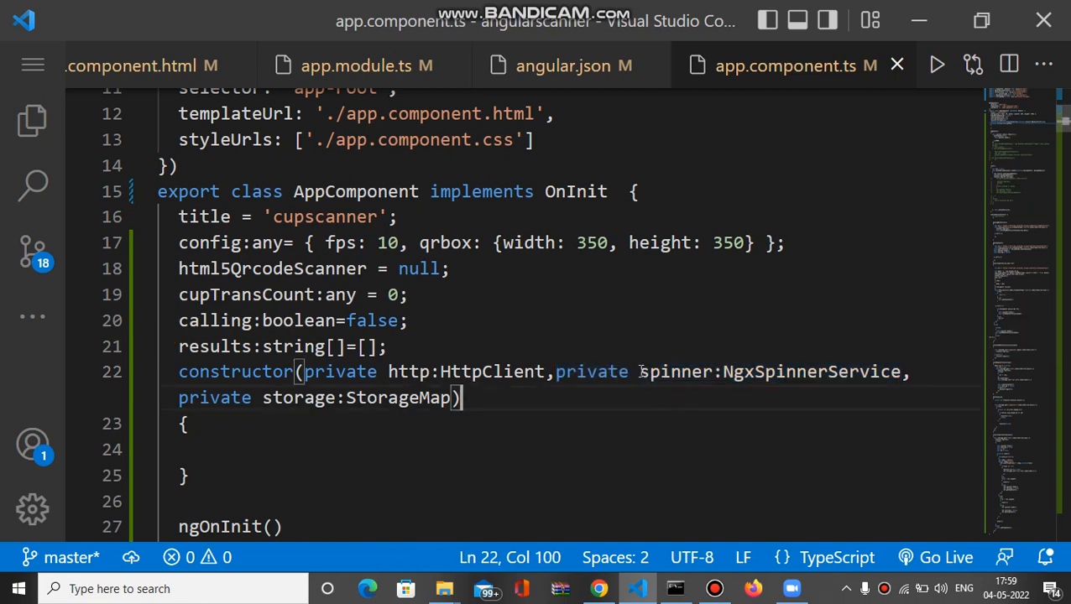
Step: Highlight the injected 'spinner' constructor parameter name
double_click(676, 371)
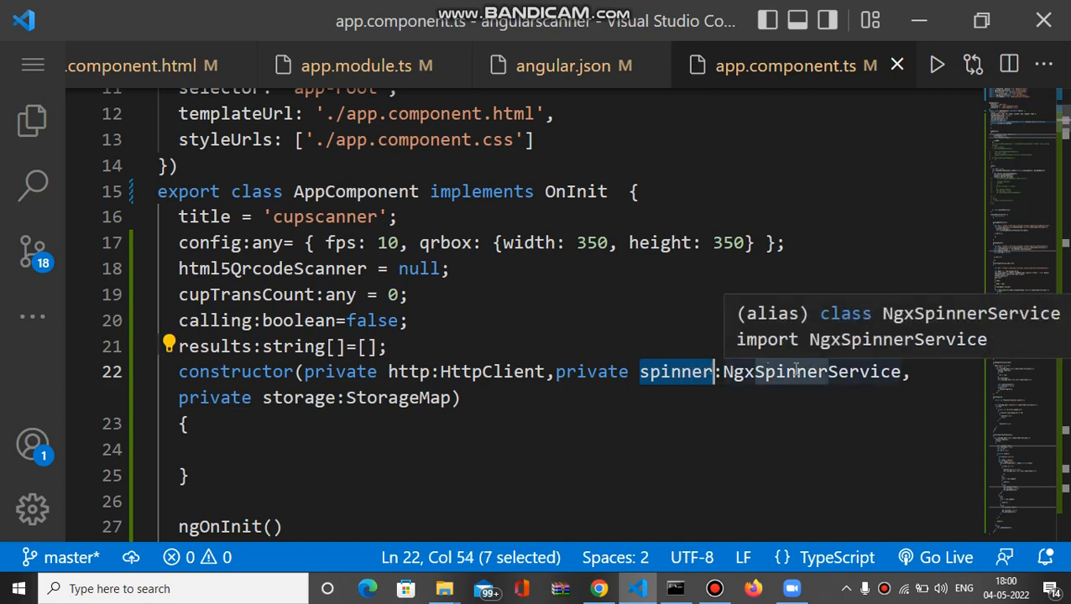
click(648, 372)
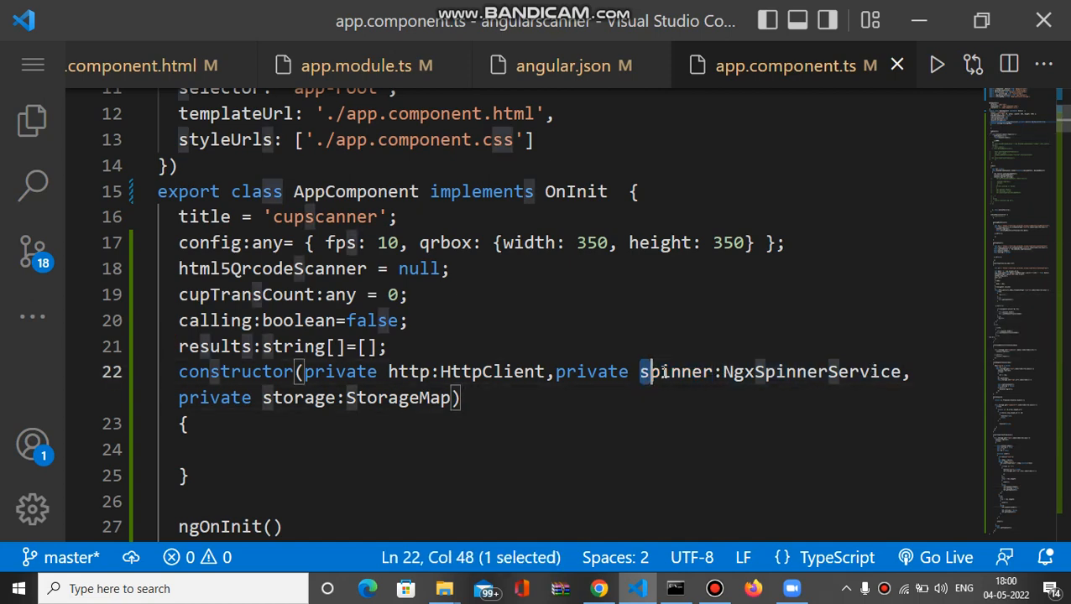
double_click(675, 372)
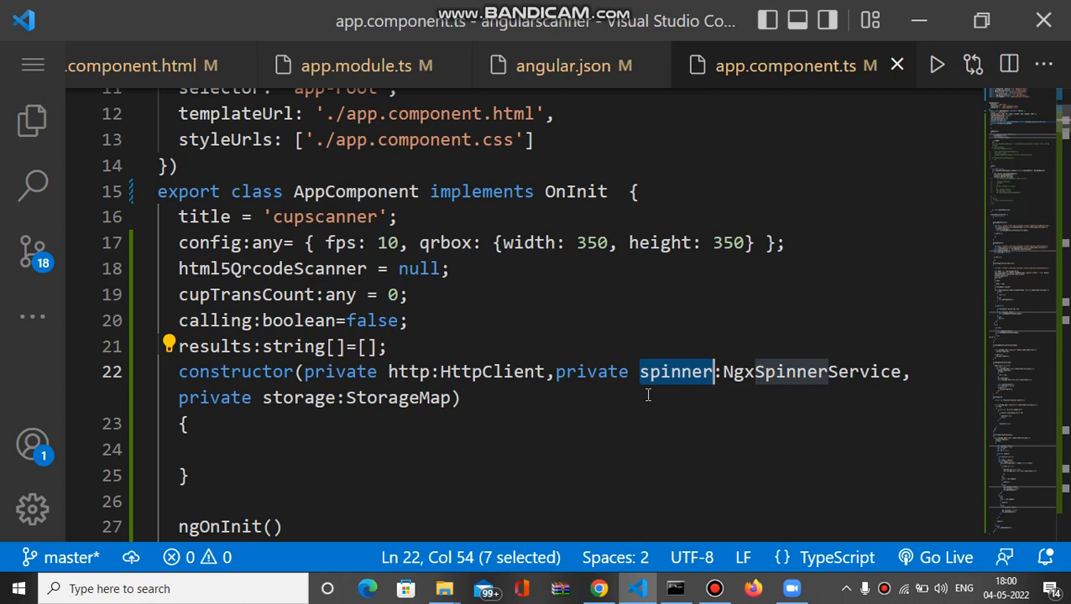
scroll(down, 3)
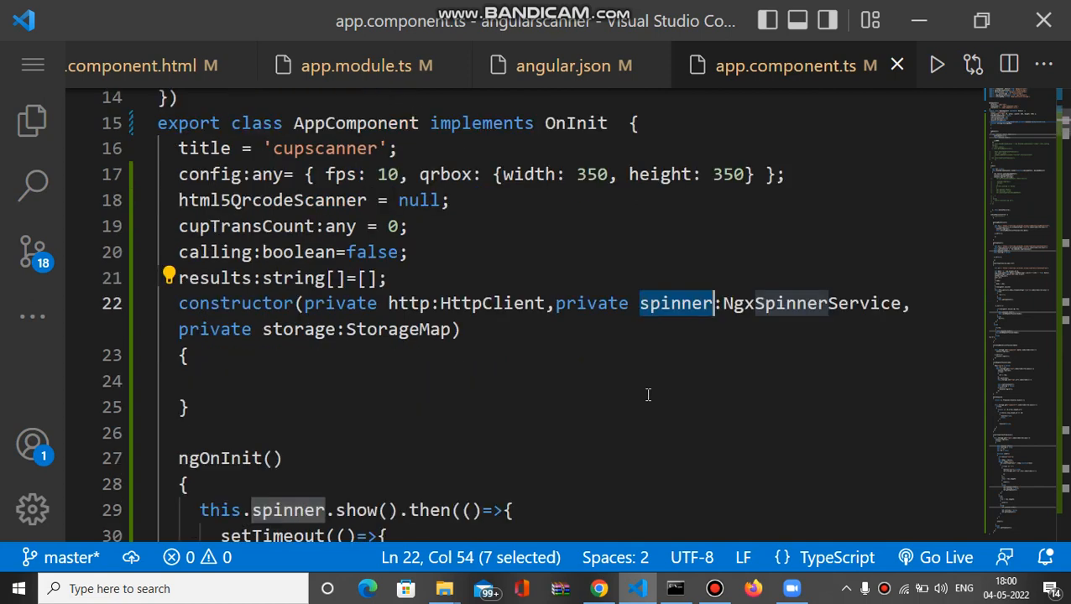
scroll(down, 3)
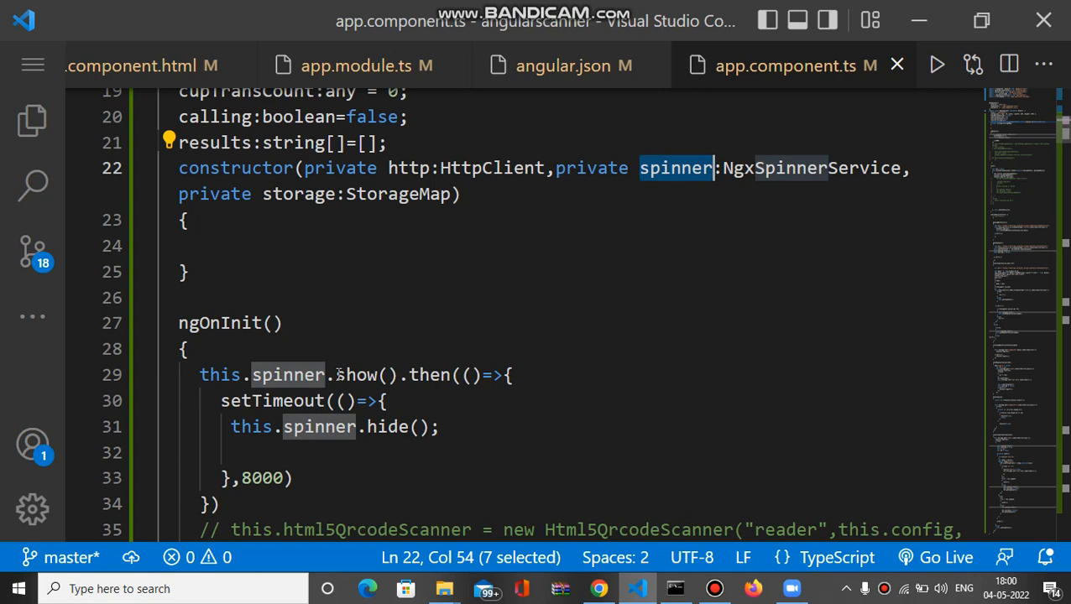
double_click(356, 375)
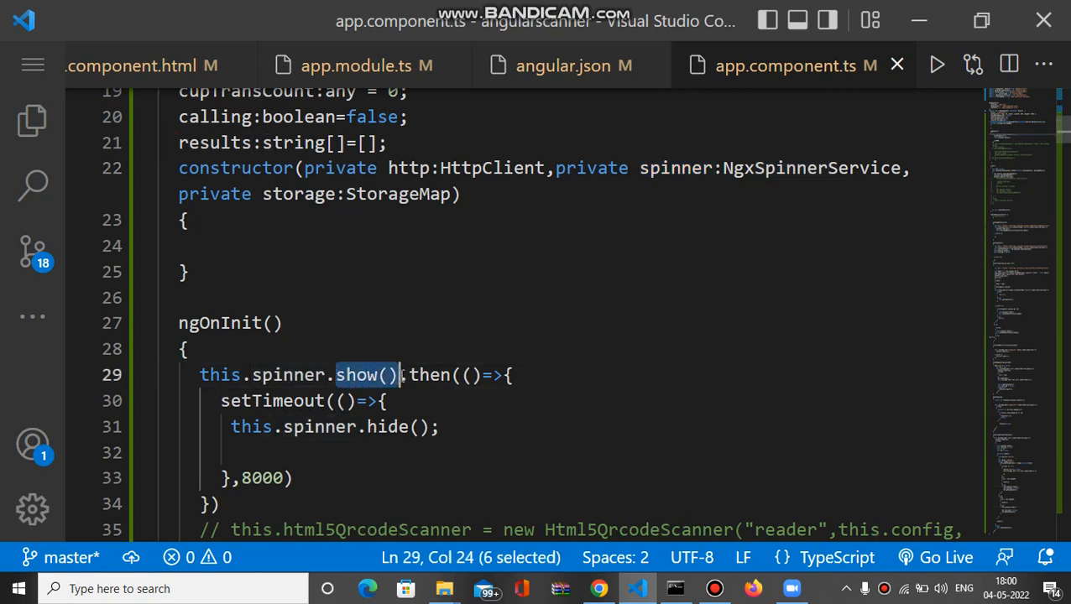
mouse_move(406, 374)
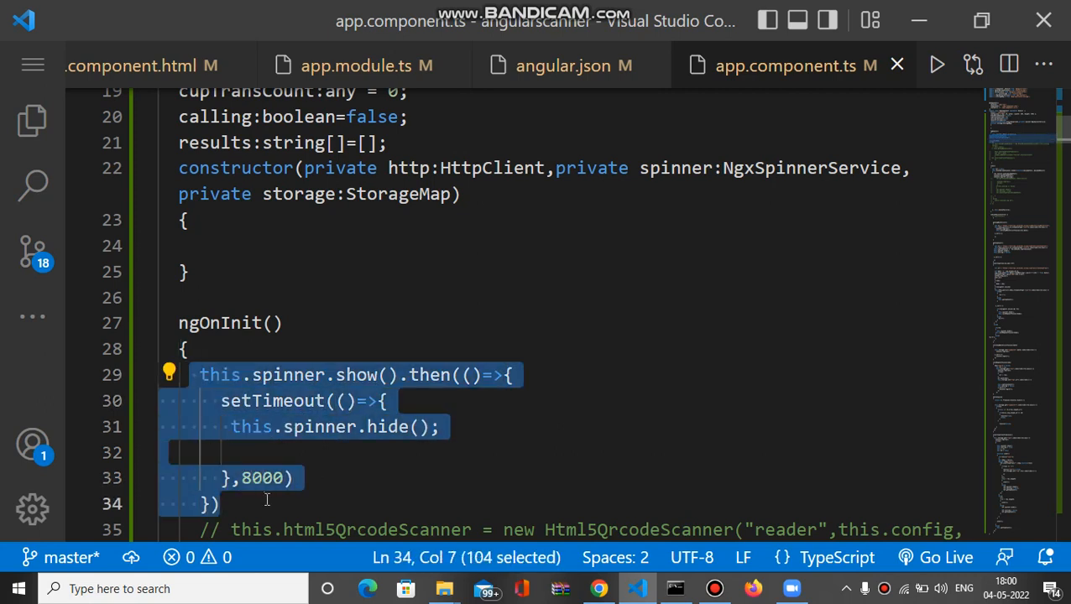
mouse_move(306, 478)
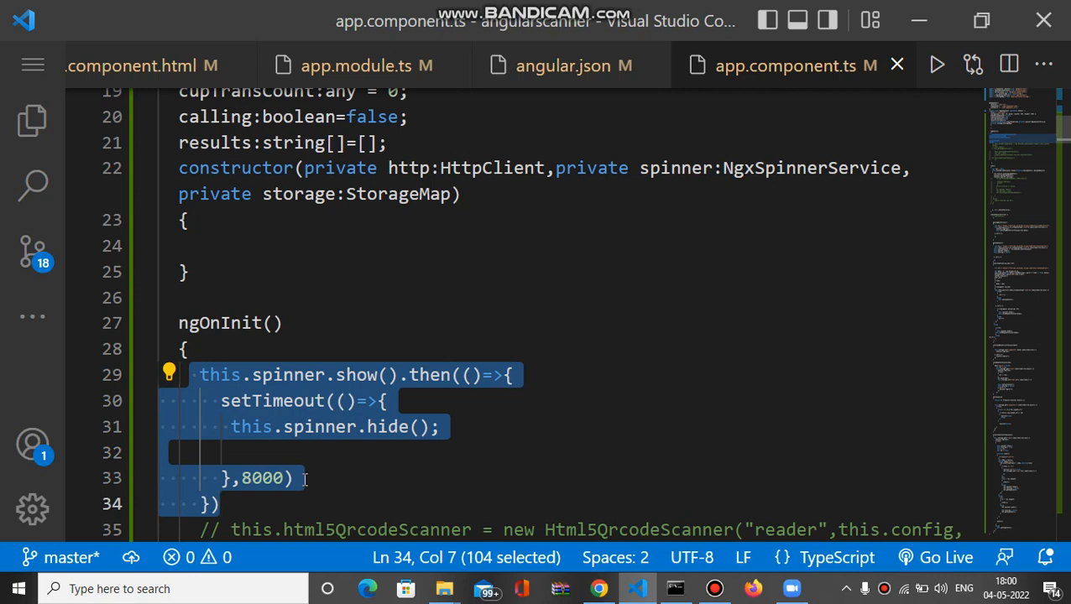